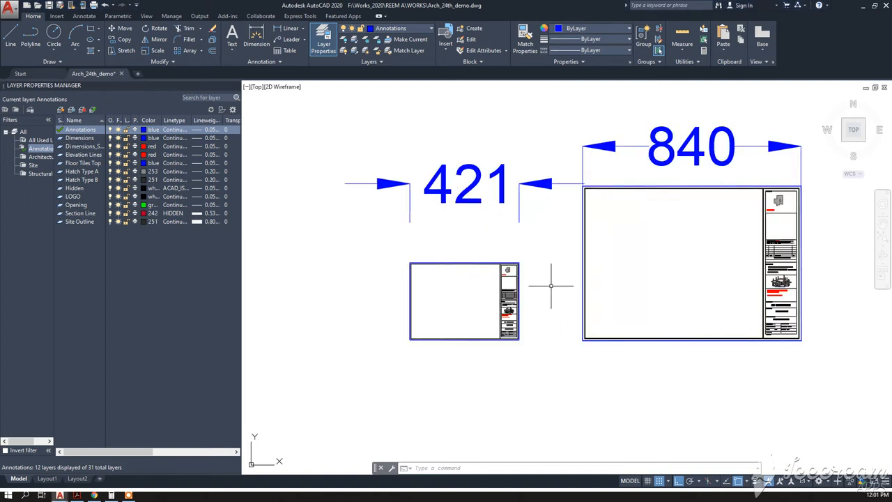
{"action": "mouse_move", "coordinate": [561, 329]}
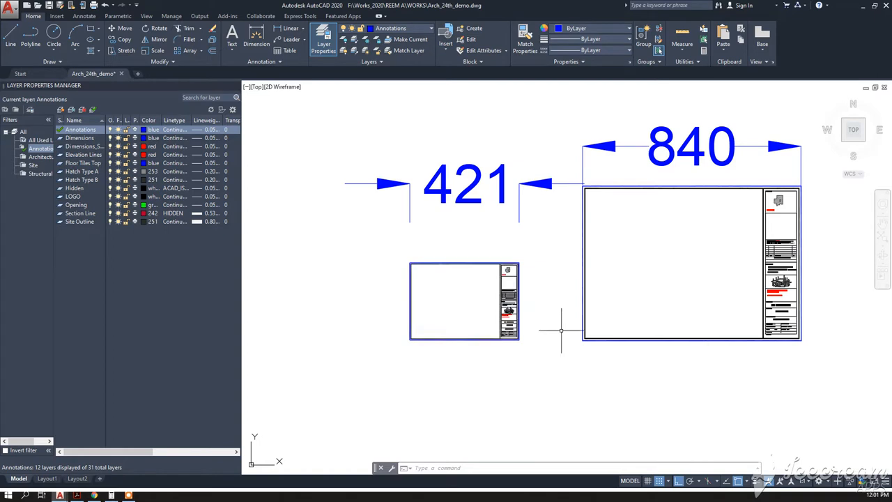
{"action": "mouse_move", "coordinate": [568, 324]}
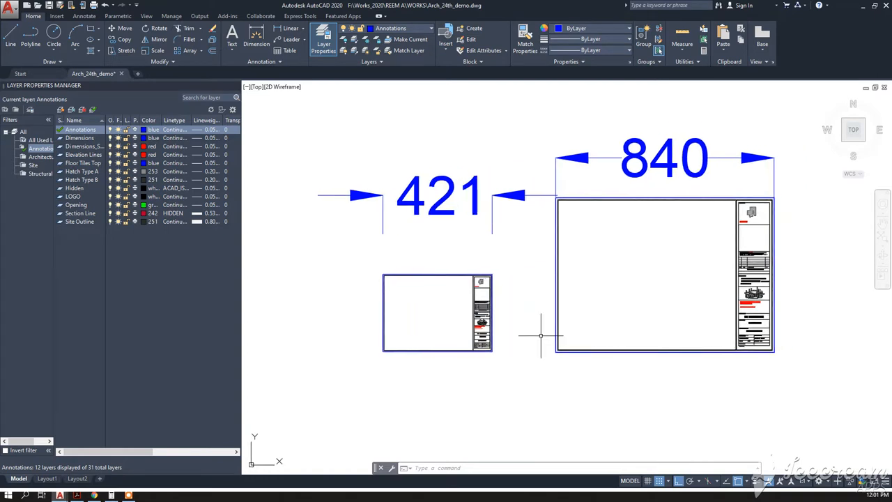
{"action": "mouse_move", "coordinate": [569, 206]}
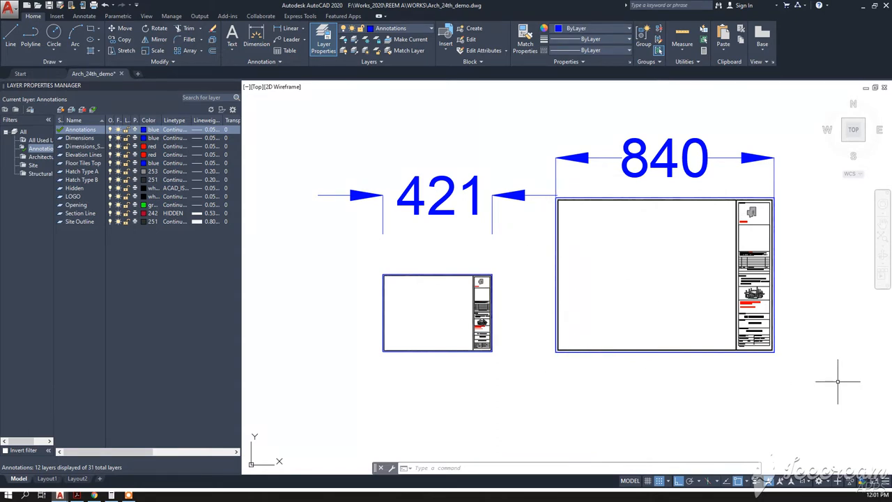
{"action": "mouse_move", "coordinate": [594, 220]}
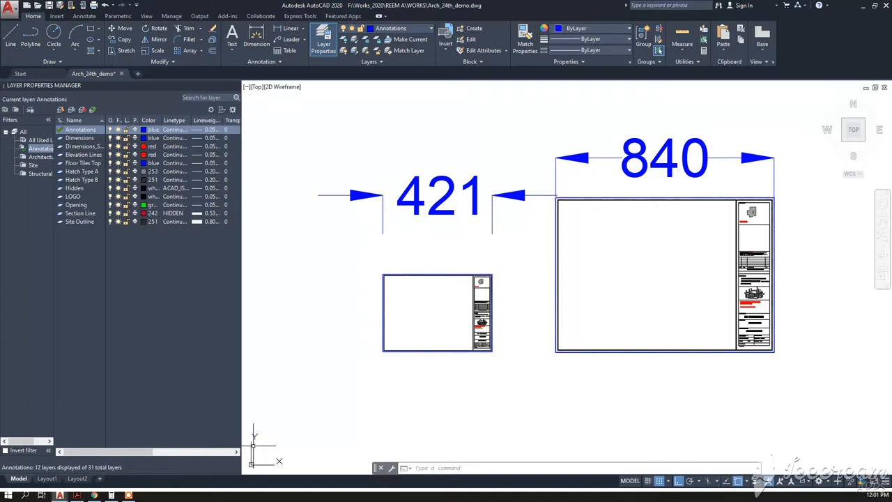
{"action": "mouse_move", "coordinate": [454, 304]}
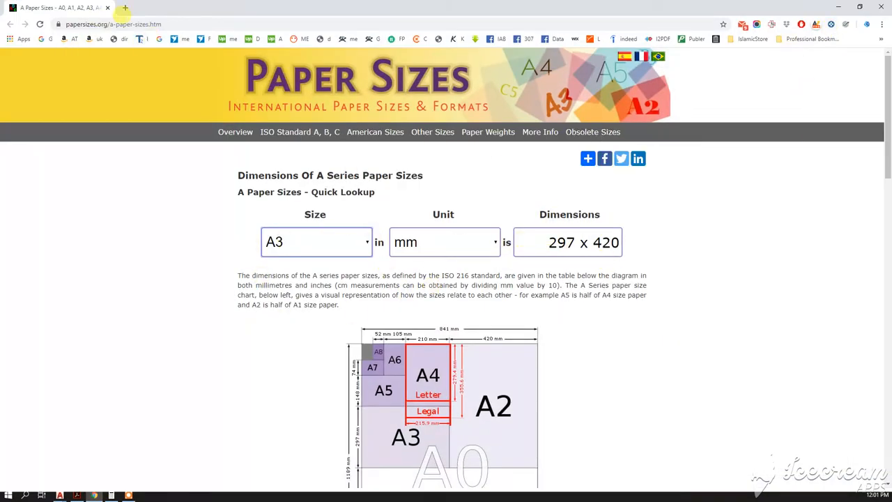
{"action": "mouse_move", "coordinate": [822, 15]}
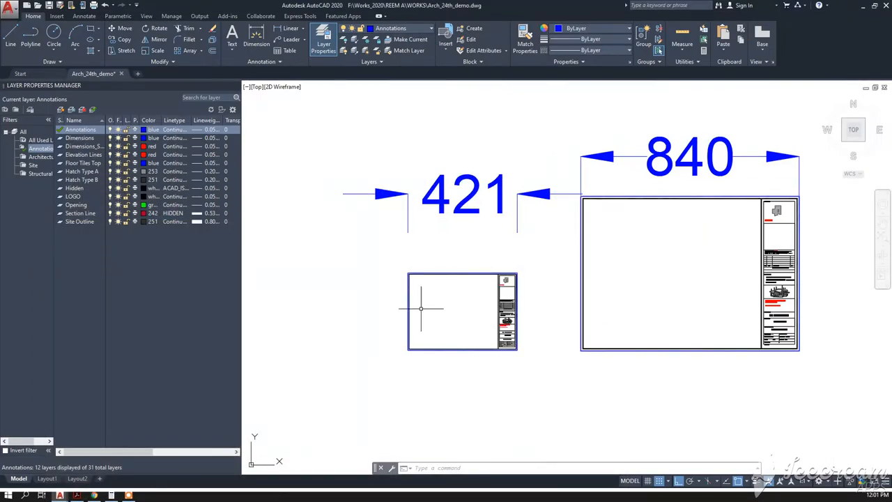
Step: Return to the roof plan and cancel the pending SCALE command
{"action": "left_click", "coordinate": [422, 307]}
{"action": "type", "text": "SC"}
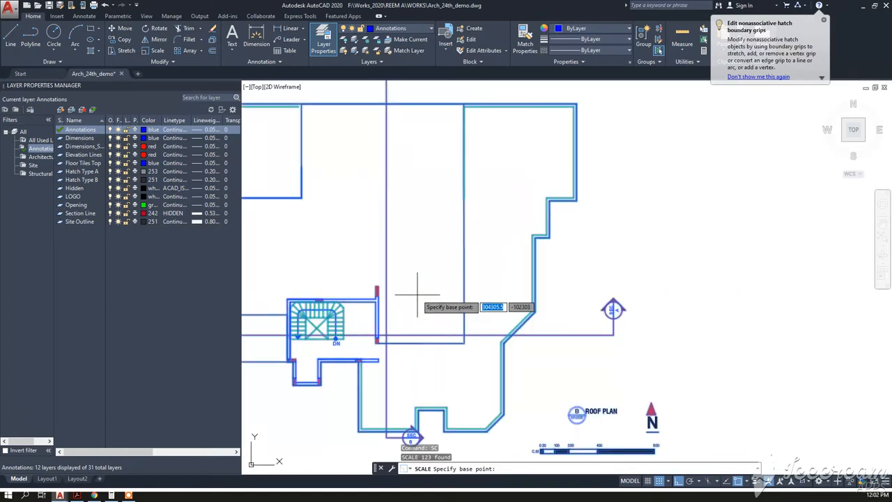
{"action": "key", "text": "Escape"}
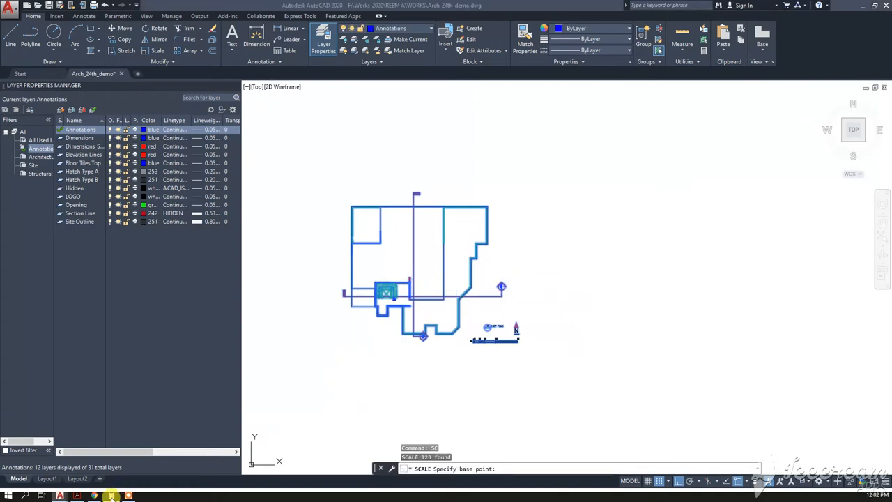
Step: Compute 1 ÷ 50 = 0.02 in Windows Calculator as the scale factor, then dismiss it
{"action": "left_click", "coordinate": [111, 495]}
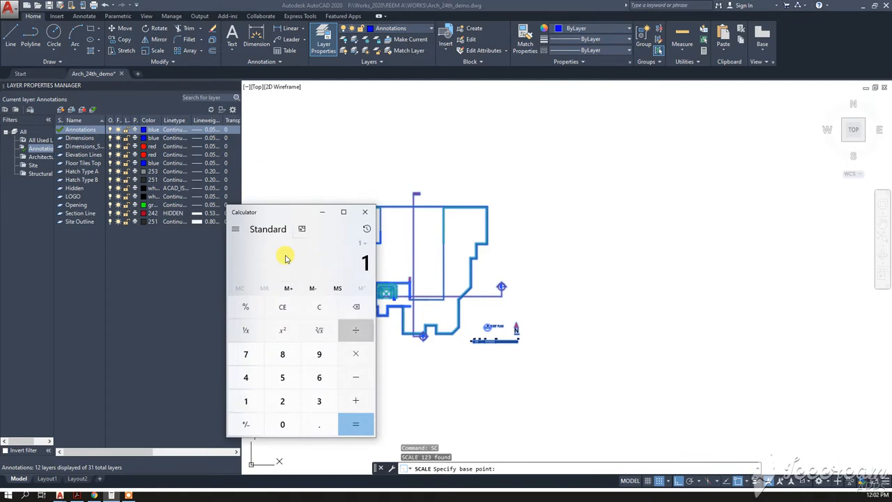
{"action": "left_click", "coordinate": [356, 424]}
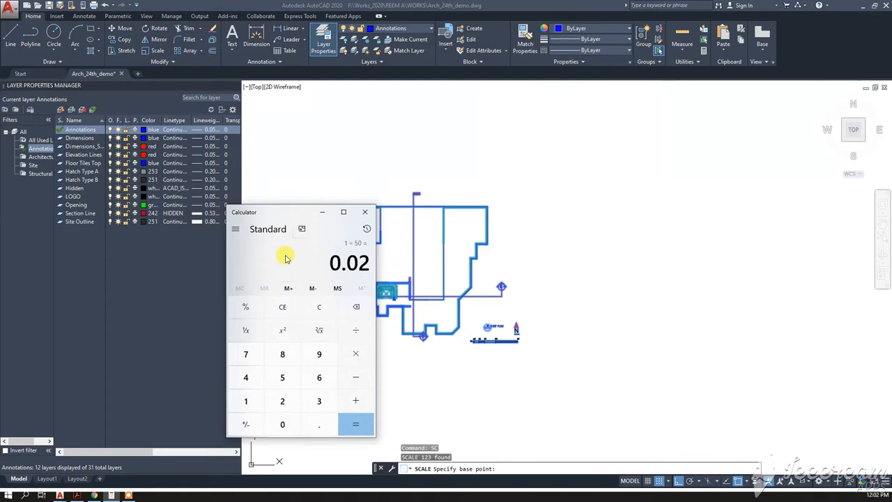
{"action": "left_click", "coordinate": [318, 307]}
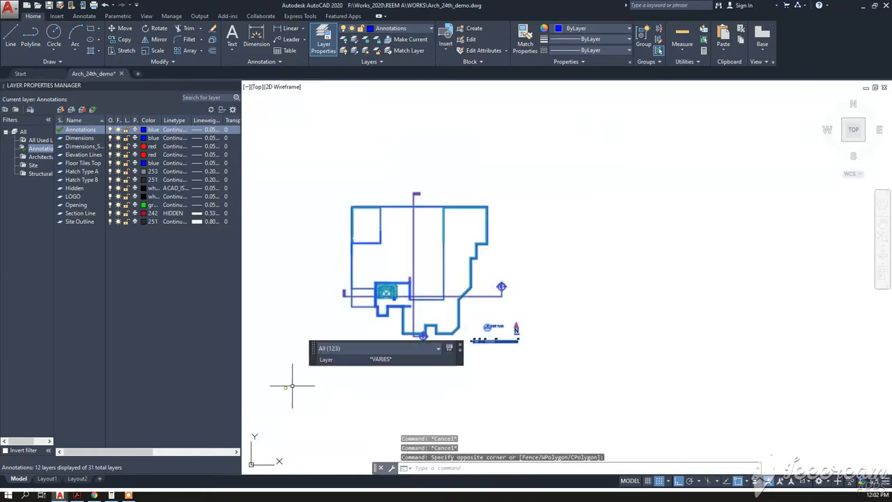
Step: Start SC and place a test linear dimension reading about 490 across the roof plan width
{"action": "type", "text": "SC"}
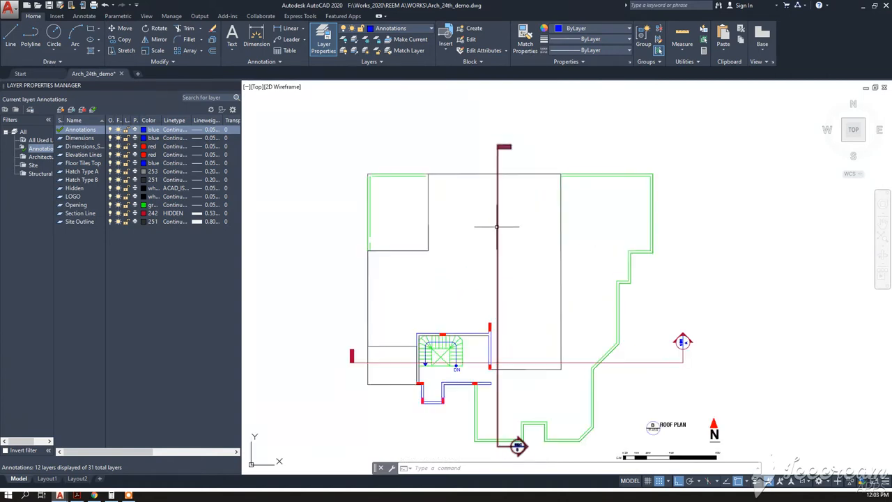
{"action": "mouse_move", "coordinate": [438, 160]}
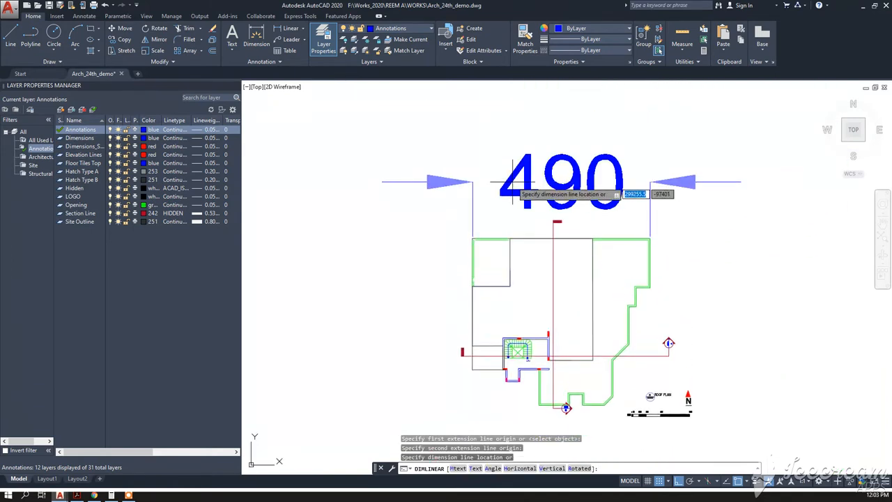
{"action": "left_click", "coordinate": [597, 173]}
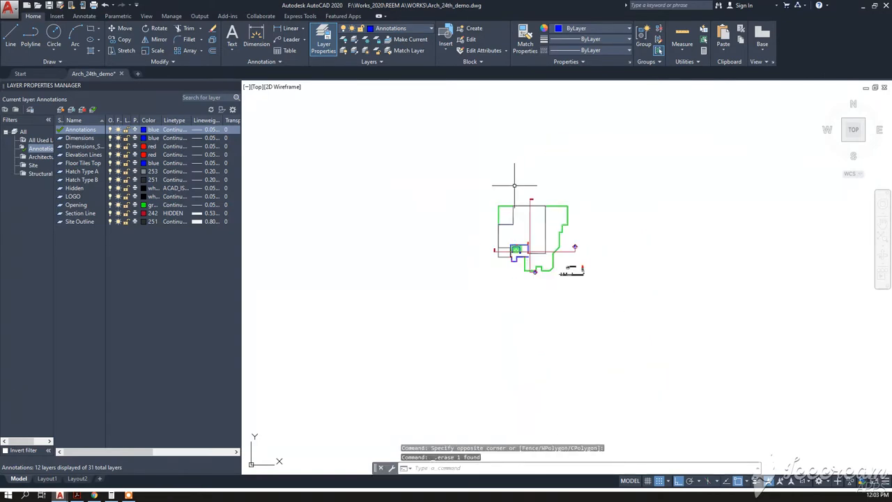
{"action": "mouse_move", "coordinate": [611, 183]}
{"action": "type", "text": "SC"}
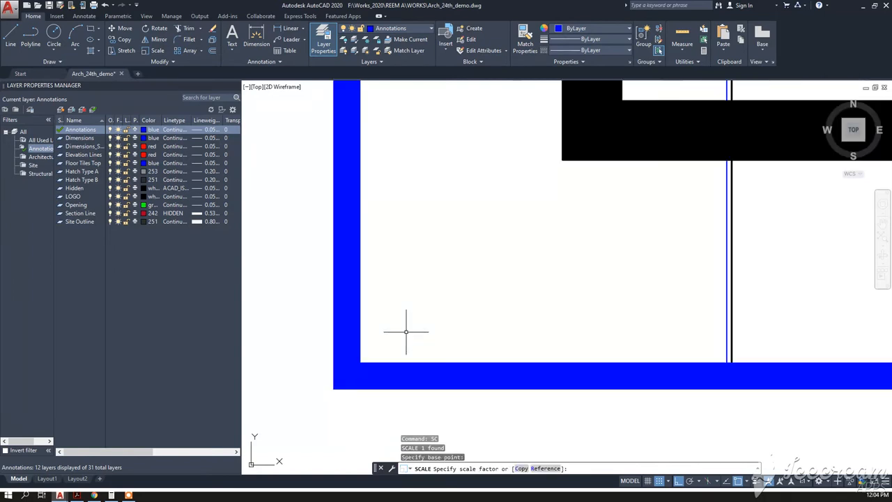
Step: Scale the A3 title block by a factor of 100 from its base point
{"action": "type", "text": "100"}
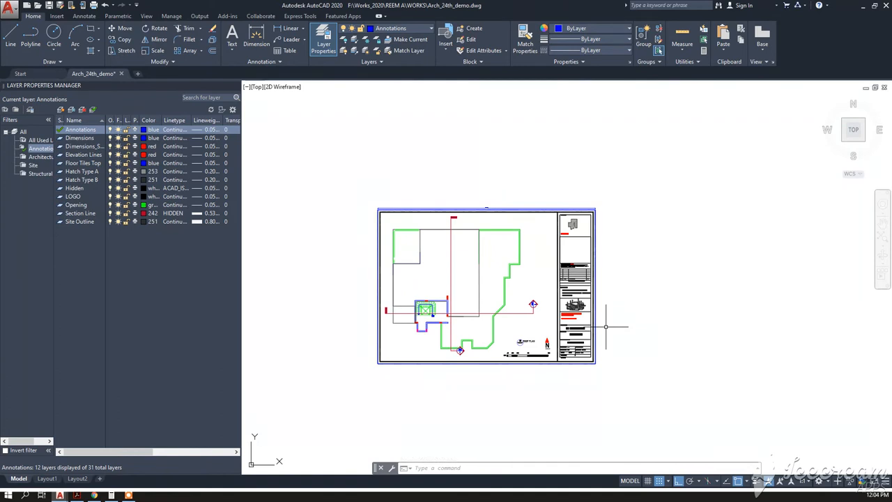
{"action": "mouse_move", "coordinate": [605, 327]}
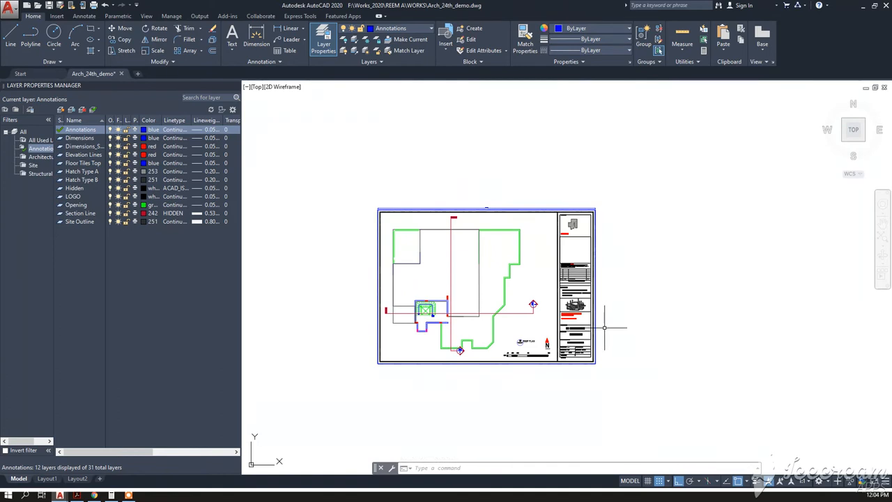
{"action": "mouse_move", "coordinate": [605, 332]}
{"action": "type", "text": "SC"}
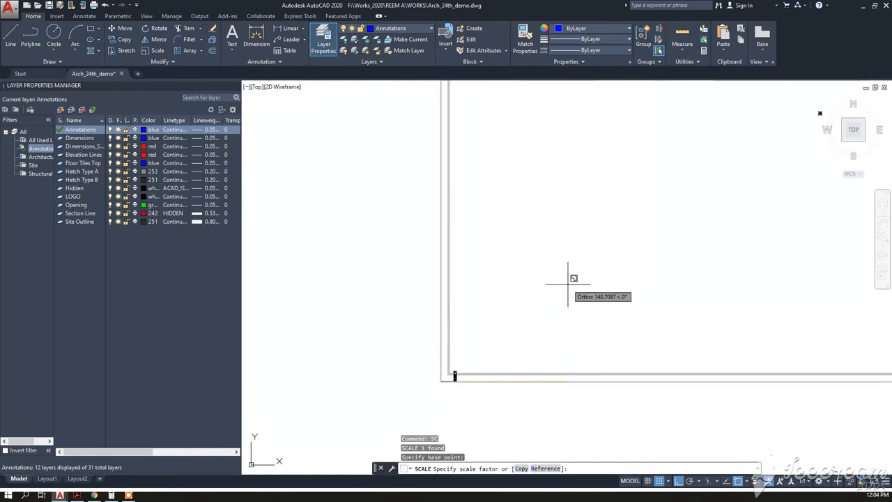
Step: Scale the A1 title block by a factor of 50 from its base point
{"action": "type", "text": "50"}
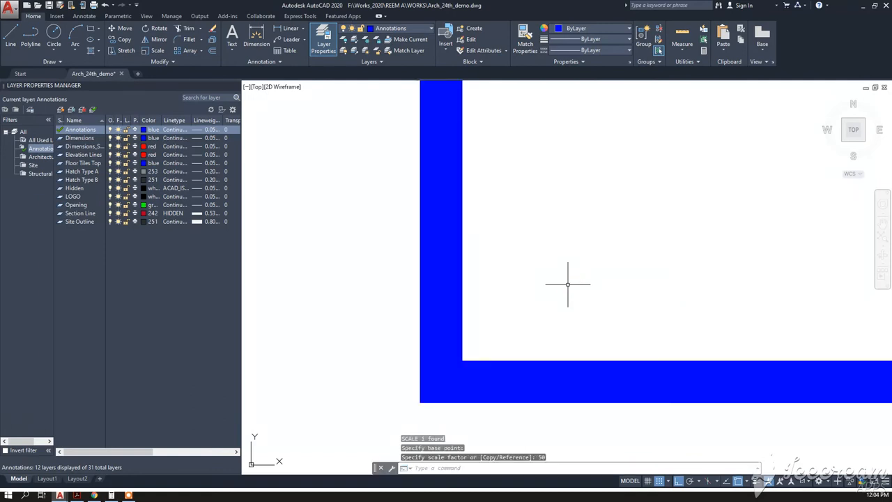